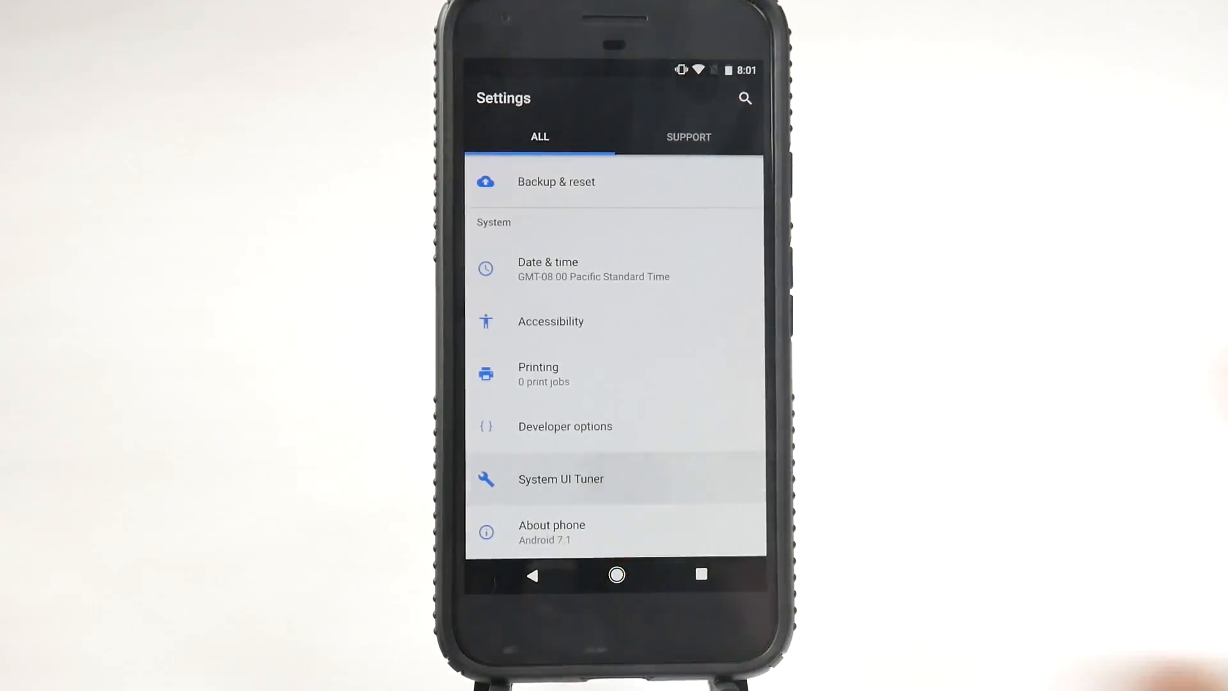
# In System UI Tuner's Status bar options, set the Battery icon to Always show percentage
pyautogui.click(560, 478)
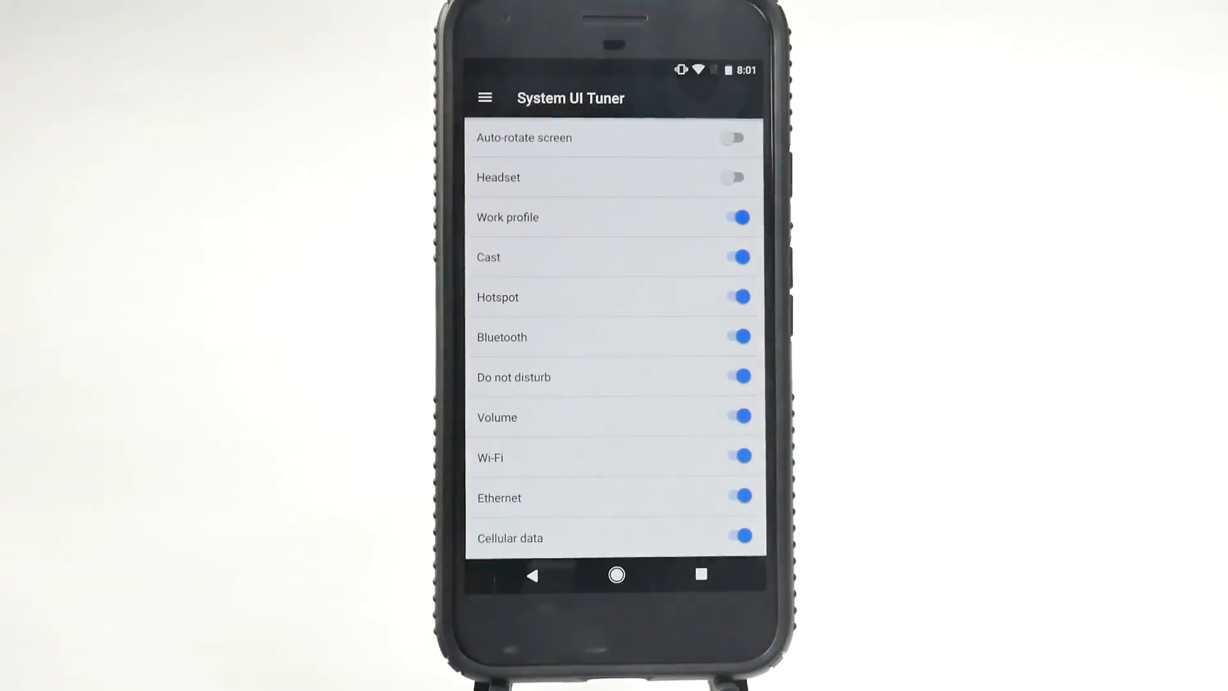
pyautogui.scroll(-3)
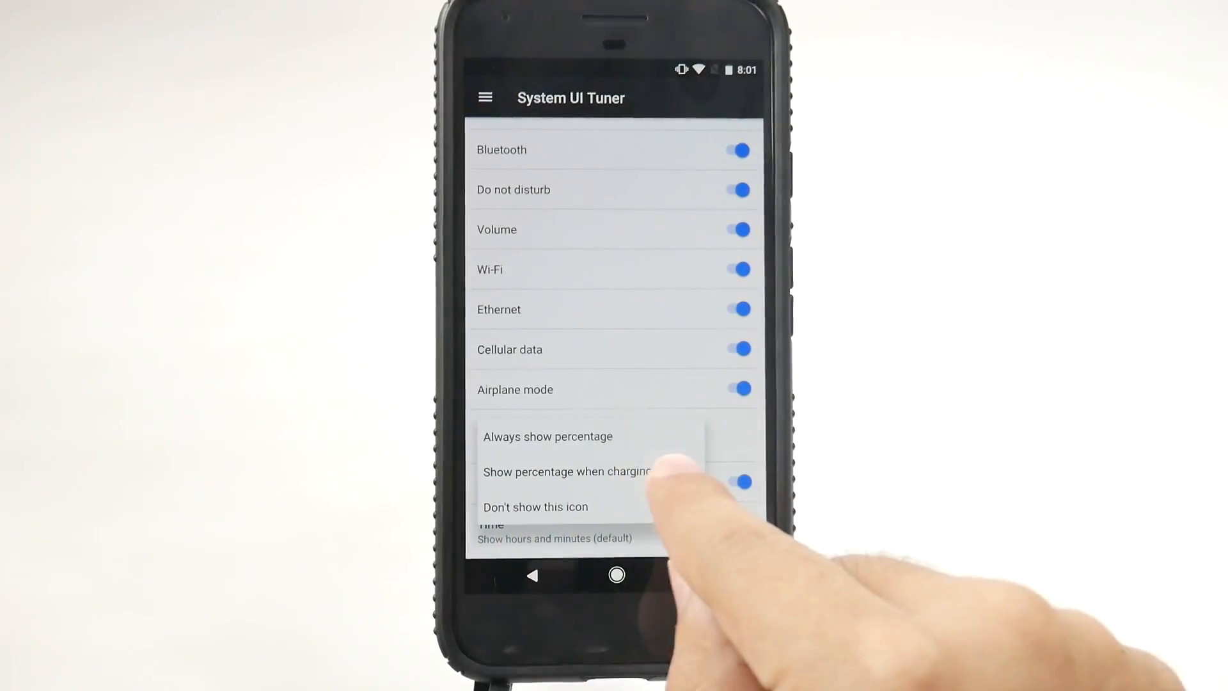
pyautogui.click(547, 436)
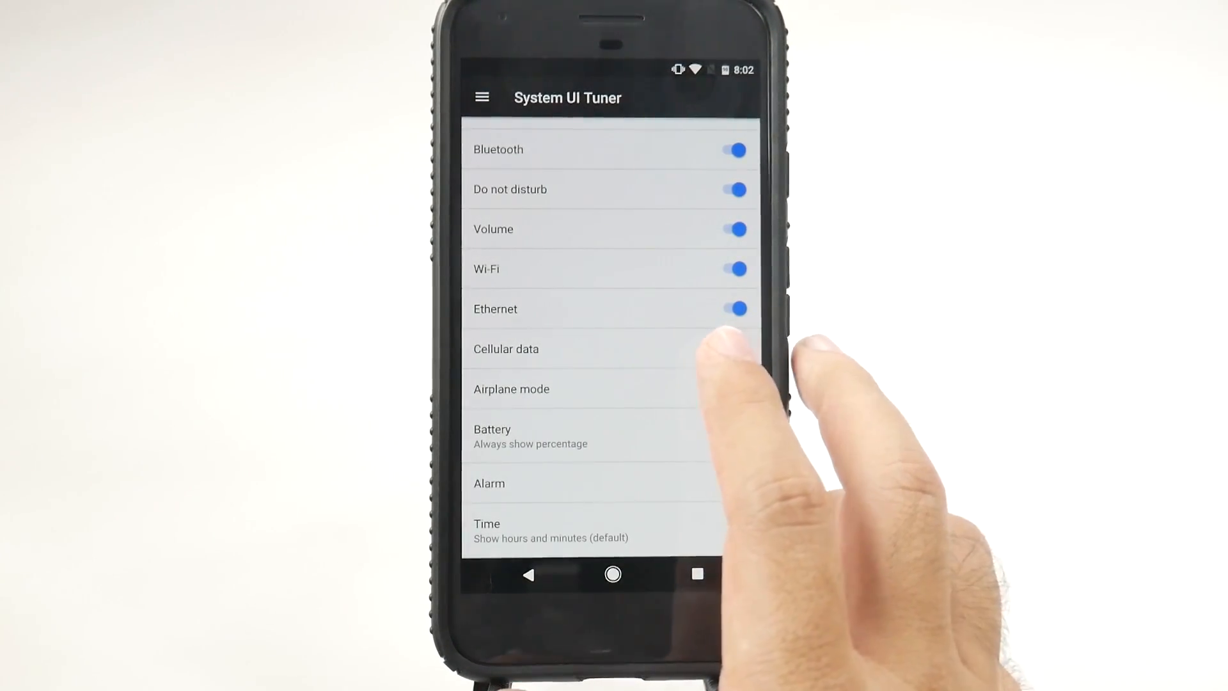
# View the Time display choices, then return to the main Settings list
pyautogui.click(732, 480)
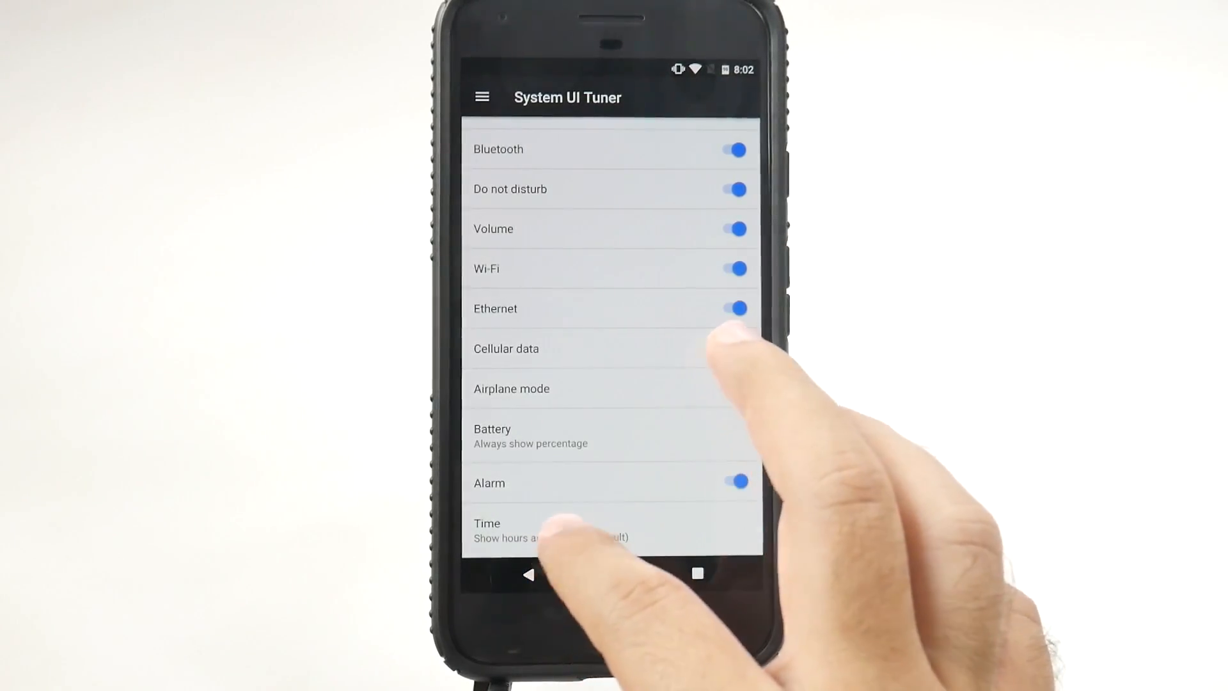
pyautogui.click(734, 481)
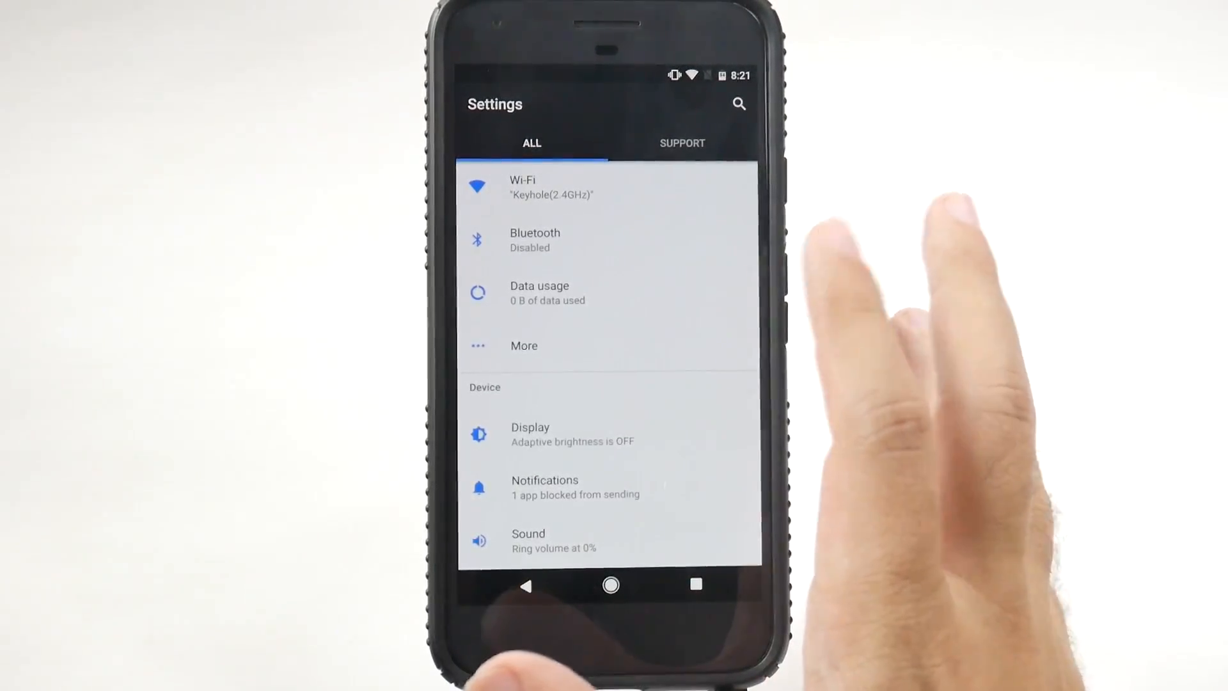
# Go through Apps > Configure apps > Special access to the Unrestricted data access list
pyautogui.scroll(-3)
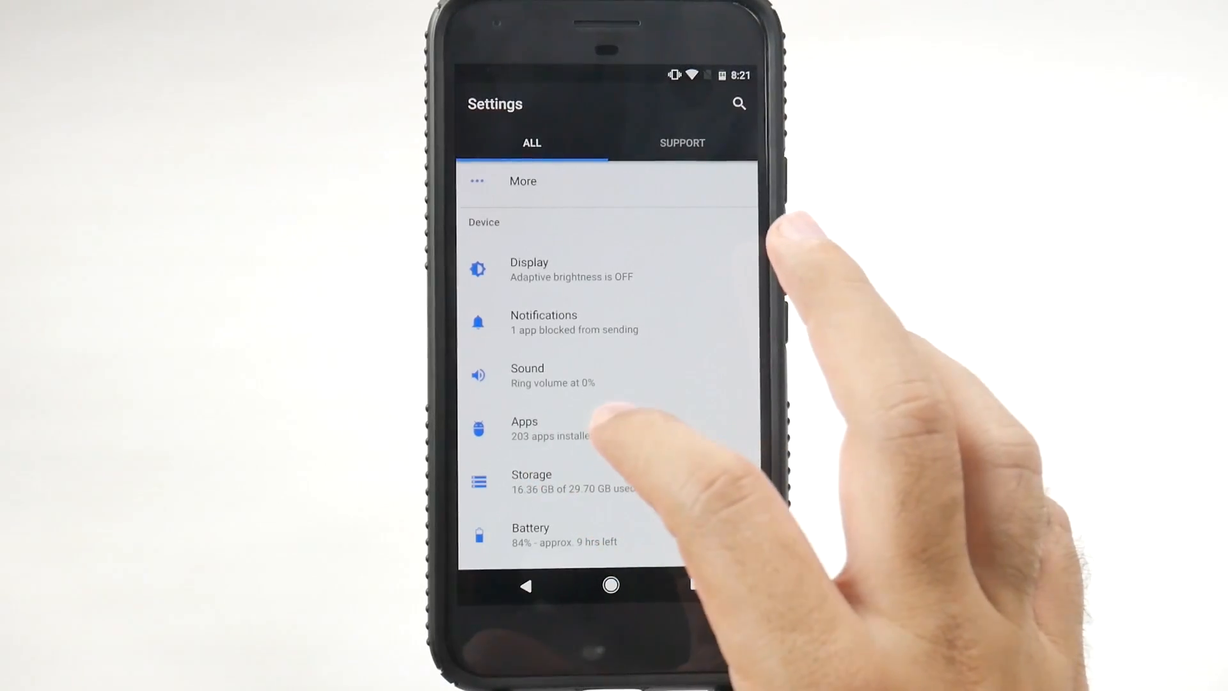
pyautogui.click(525, 429)
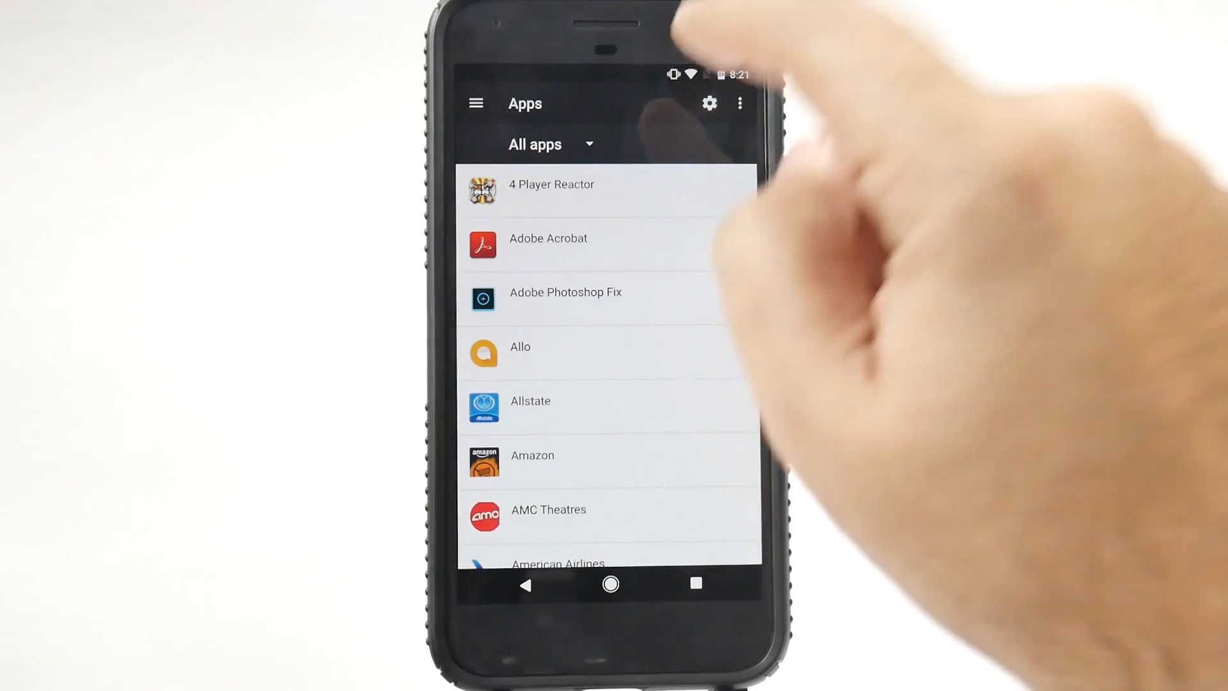
pyautogui.click(707, 102)
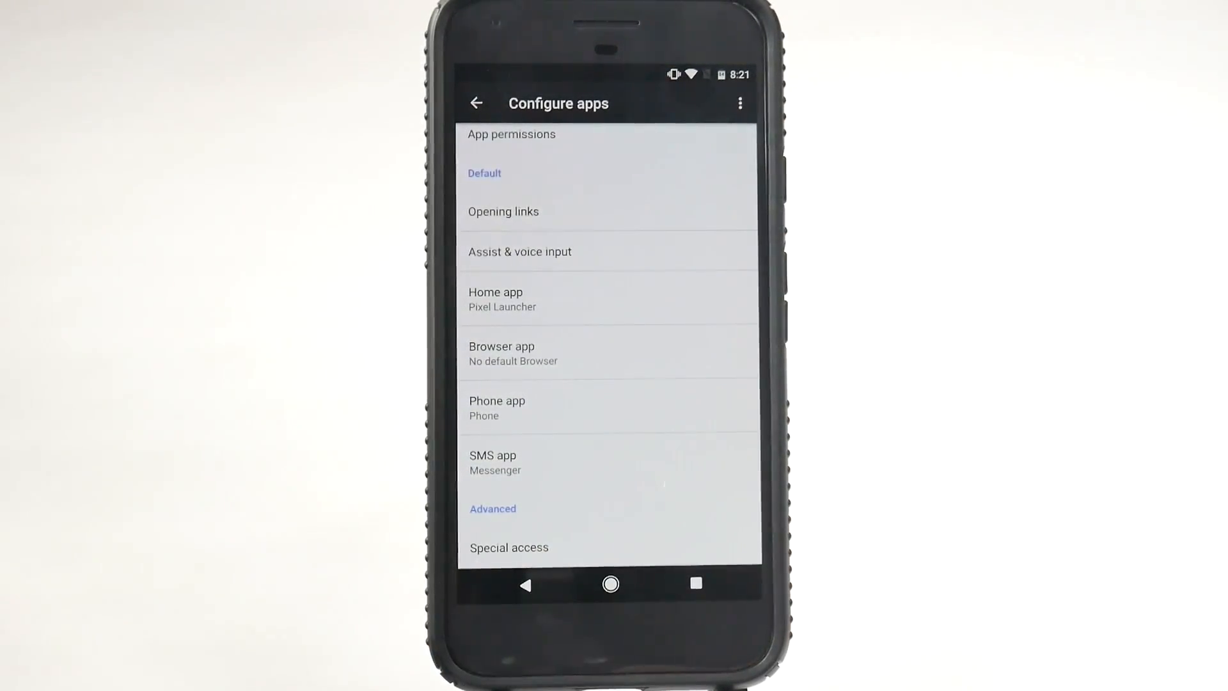
pyautogui.click(509, 547)
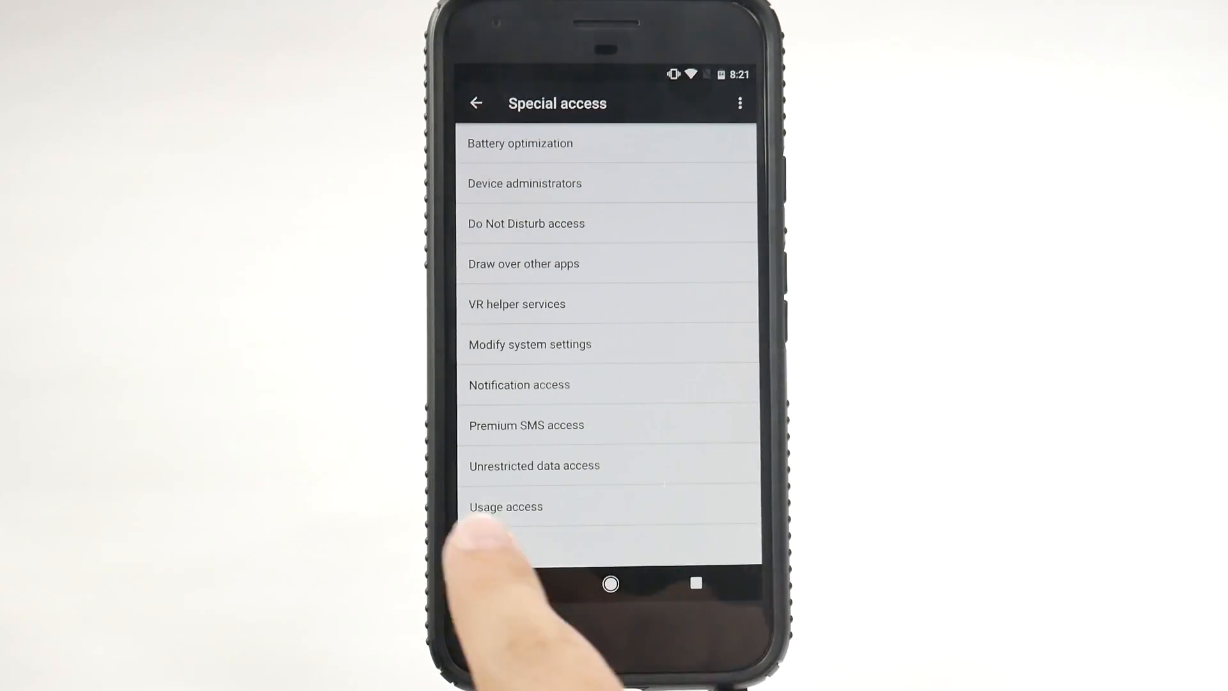
pyautogui.click(534, 466)
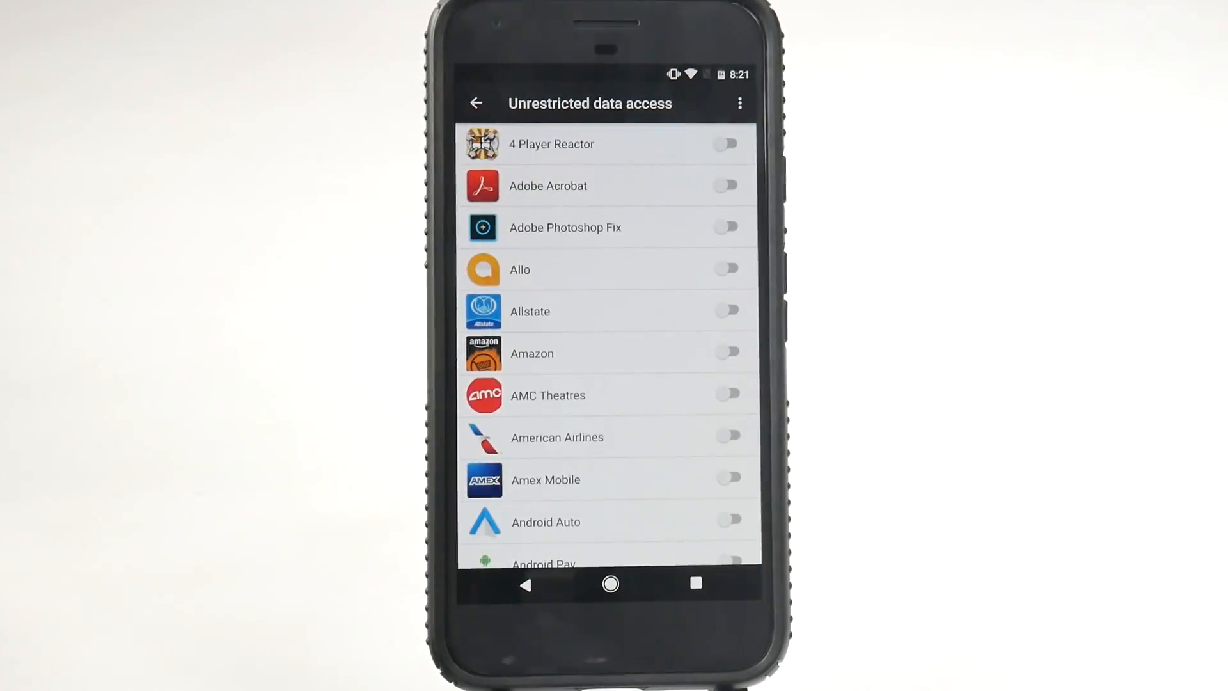
# Exit Settings from the Unrestricted data access list and return to the home screen
pyautogui.click(724, 143)
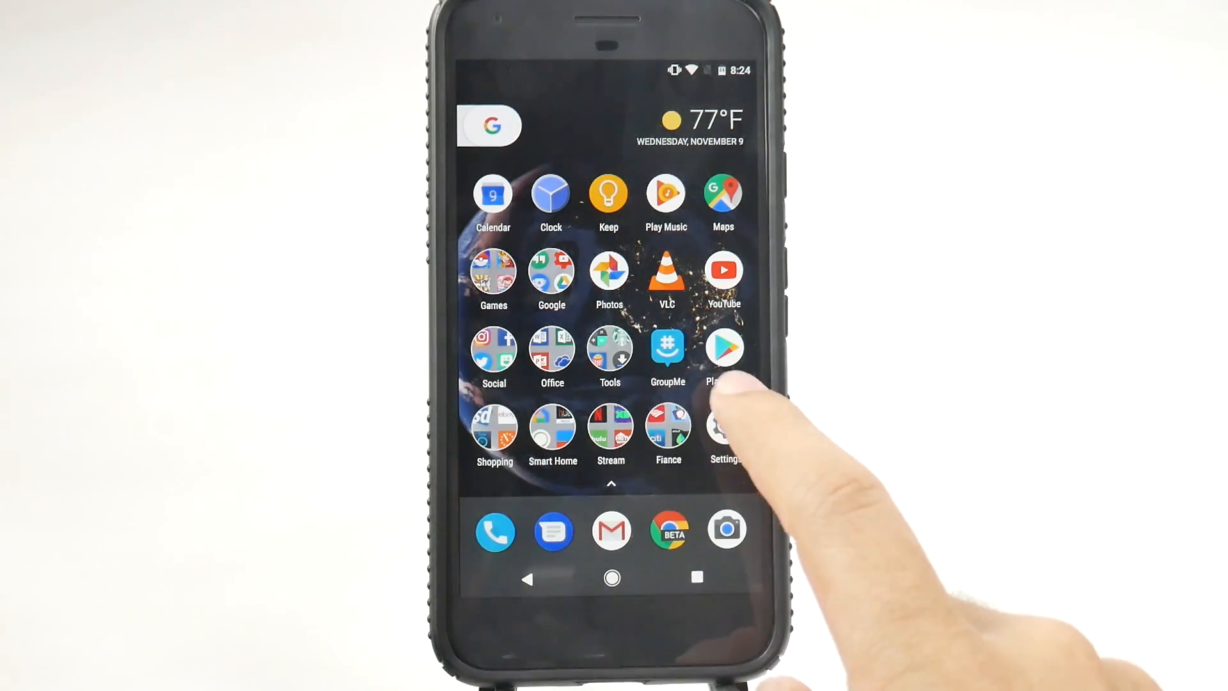
pyautogui.click(724, 433)
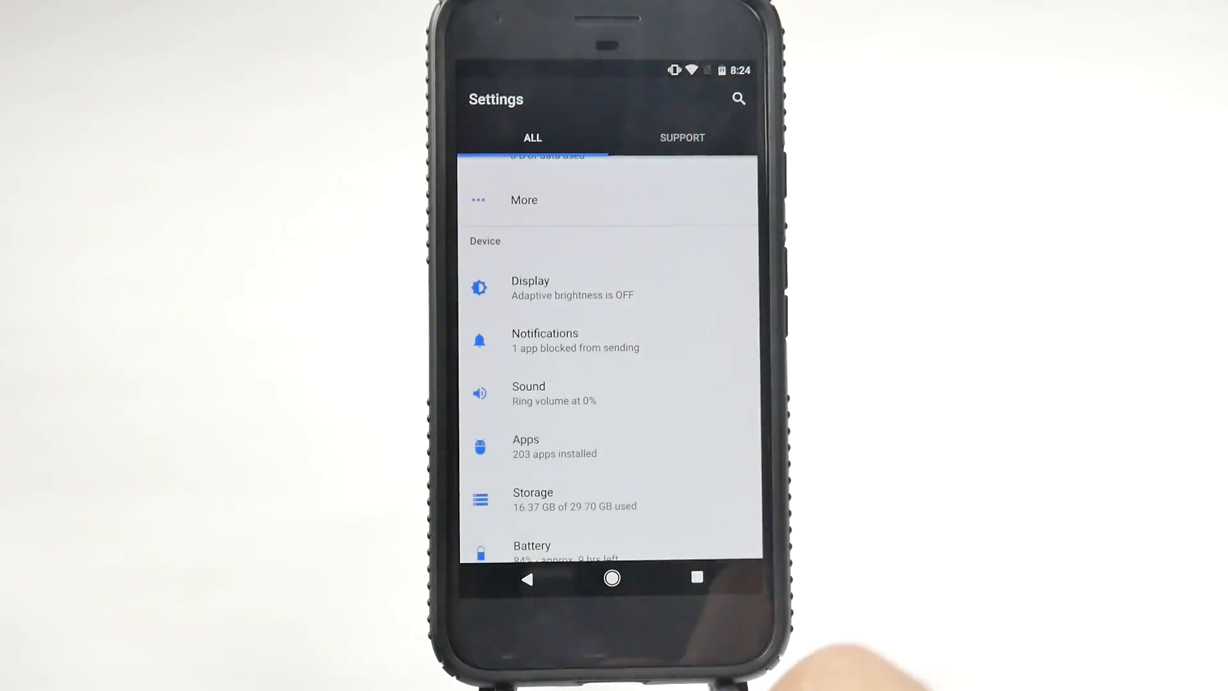
pyautogui.click(545, 340)
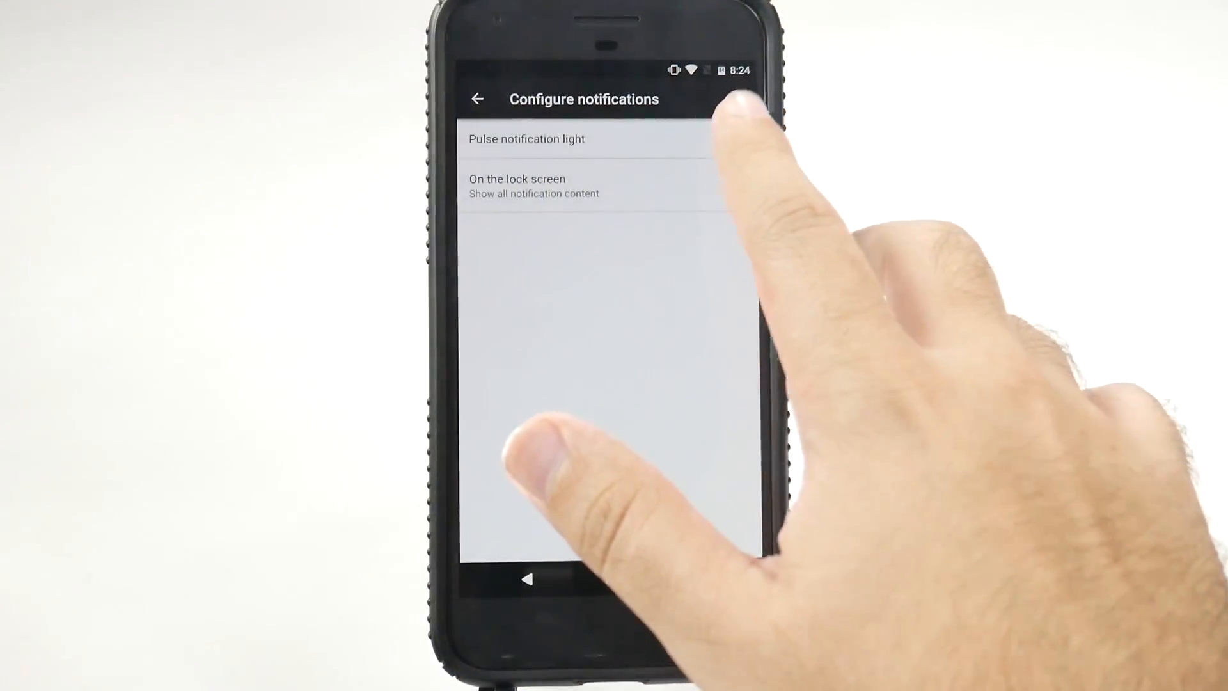
pyautogui.click(731, 138)
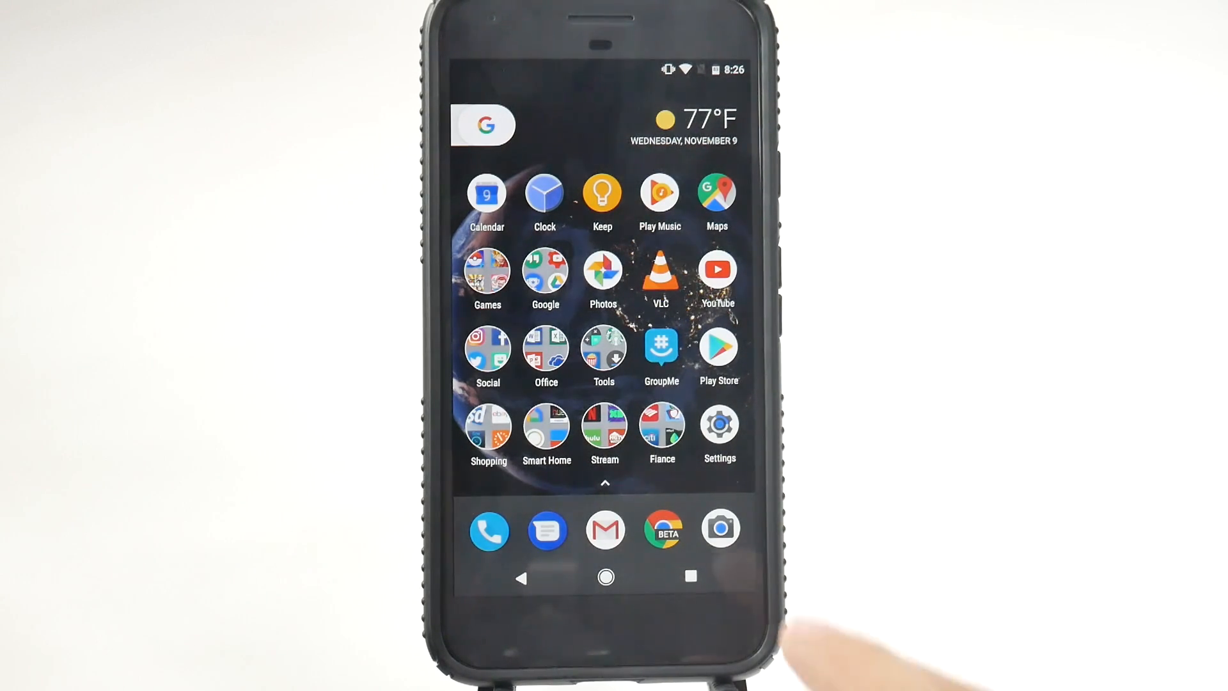
# Toggle Battery saver on and off and set it to turn on automatically at 15%
pyautogui.click(717, 428)
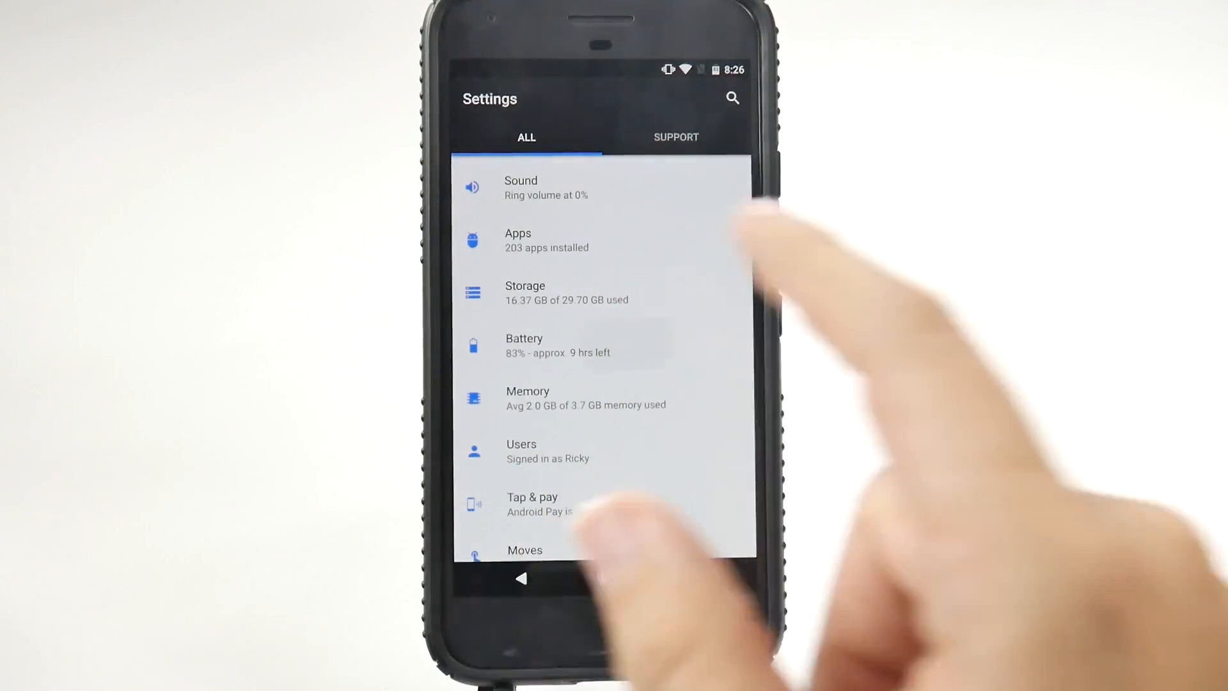
pyautogui.click(523, 344)
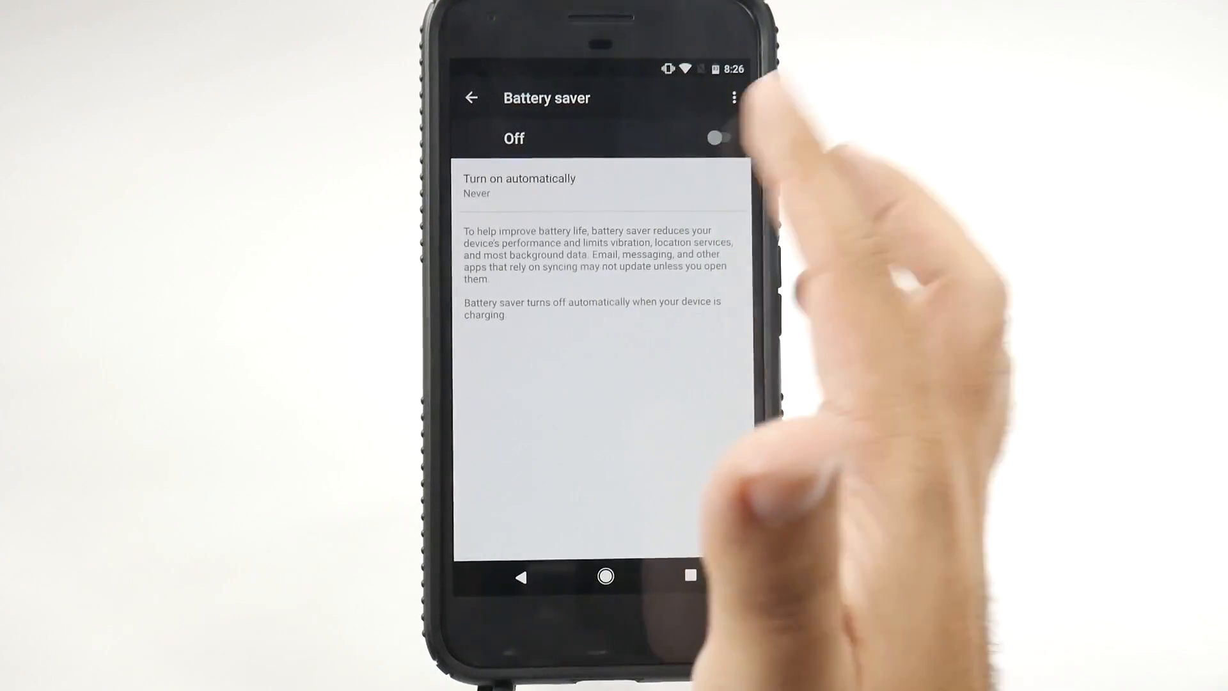
pyautogui.click(716, 138)
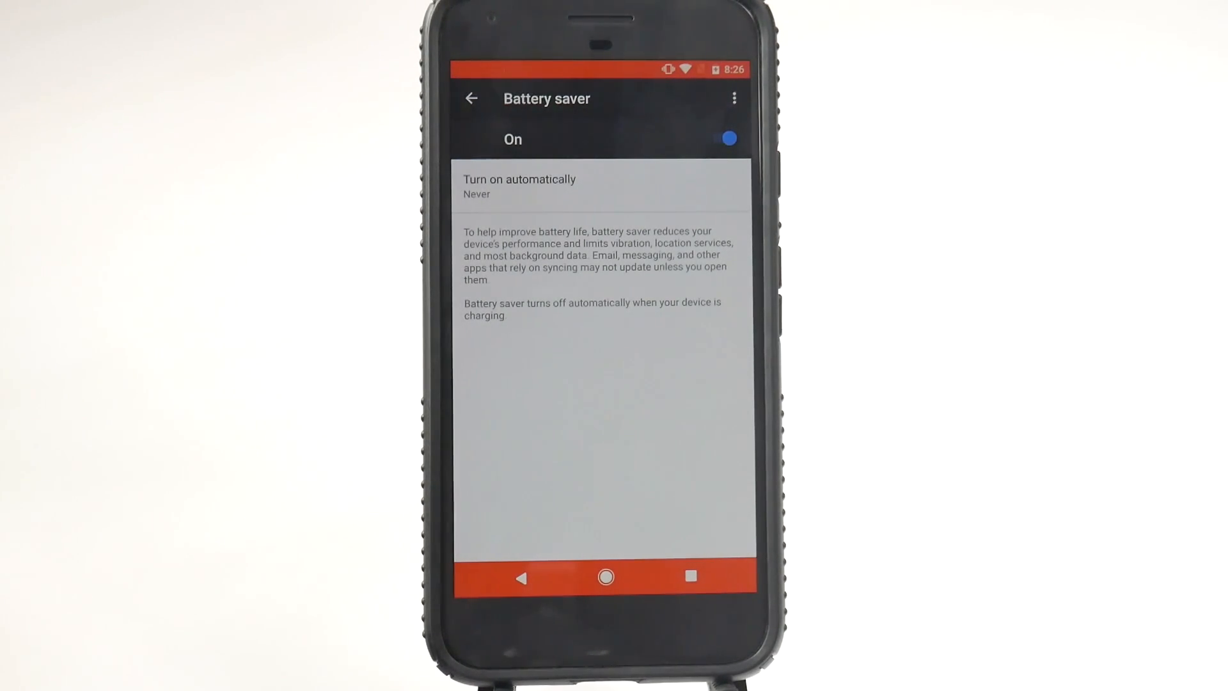
pyautogui.click(518, 185)
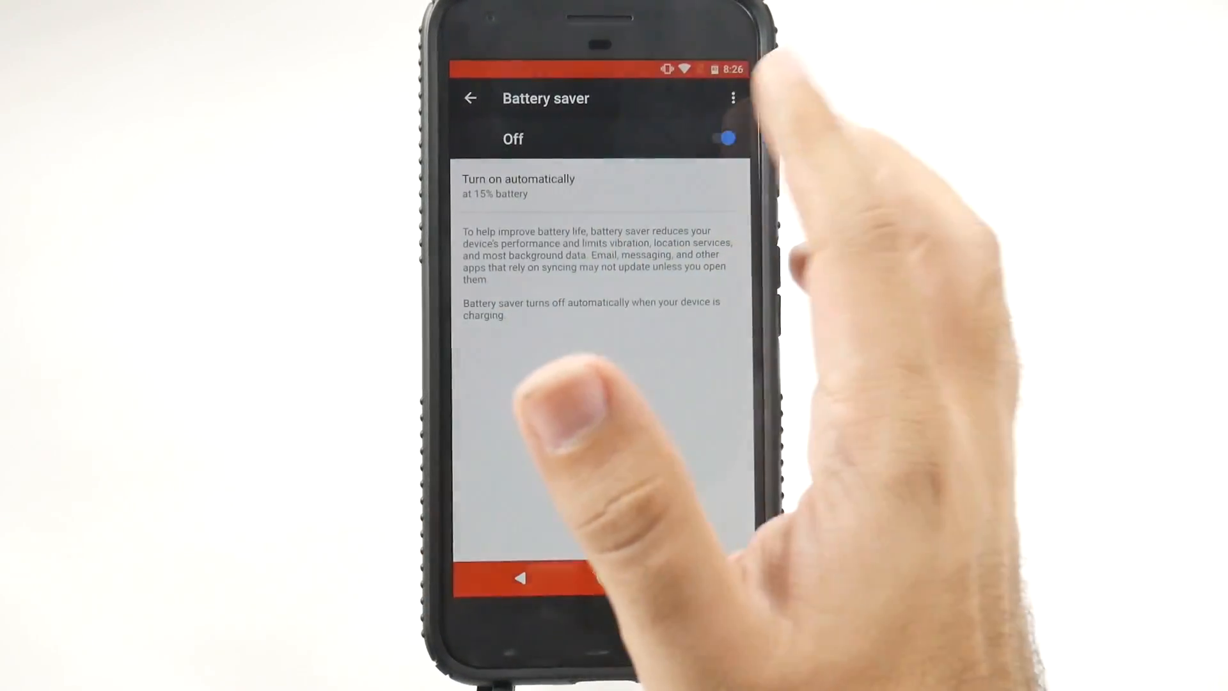
pyautogui.click(722, 138)
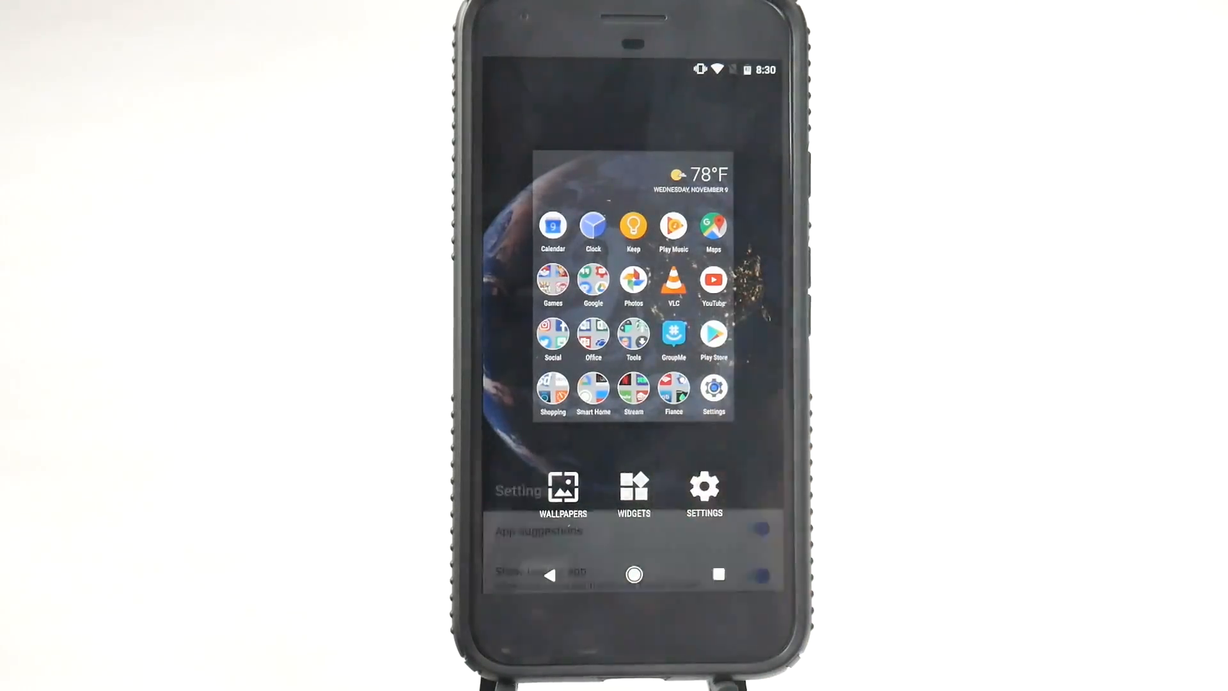
# In the home screen settings, switch on Allow Home screen rotation
pyautogui.click(702, 490)
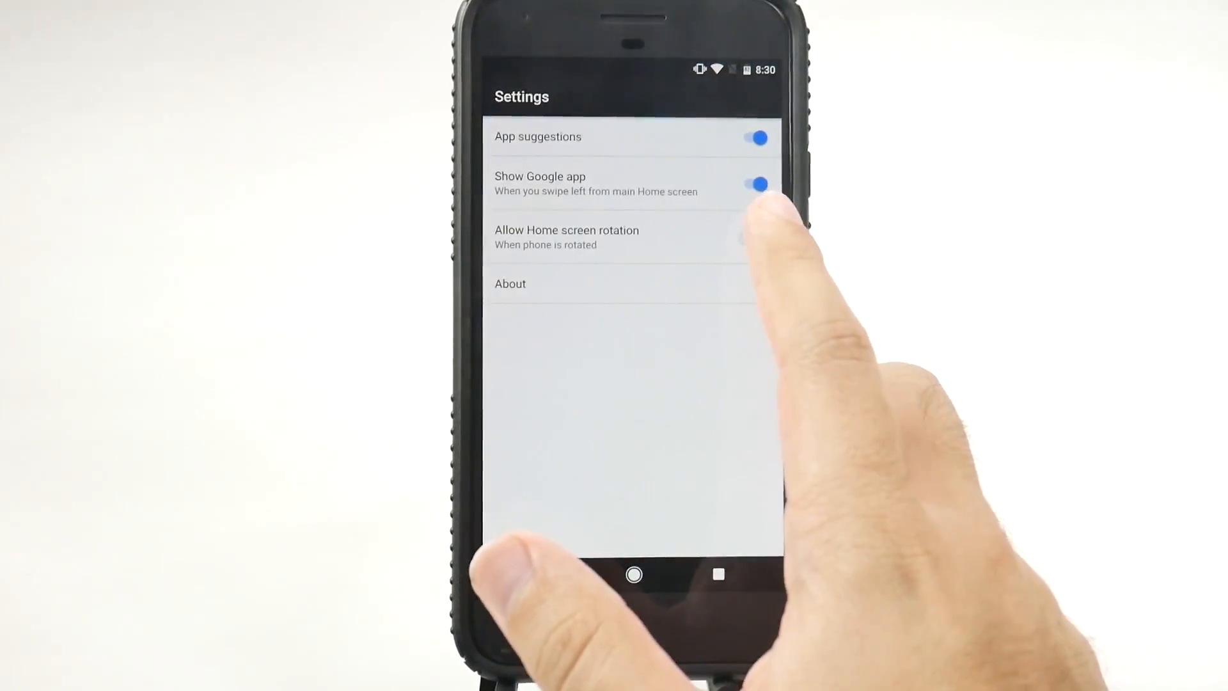
pyautogui.click(633, 574)
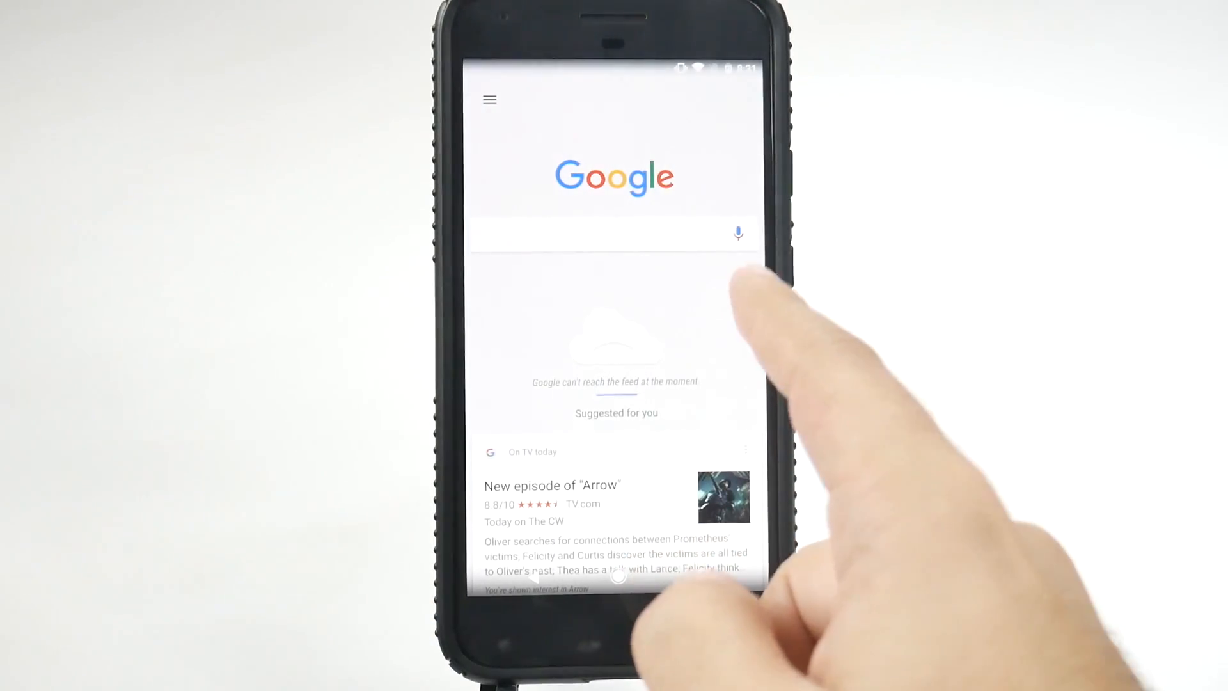
# Turn off Show Google app in the home screen settings to hide the feed page
pyautogui.click(618, 576)
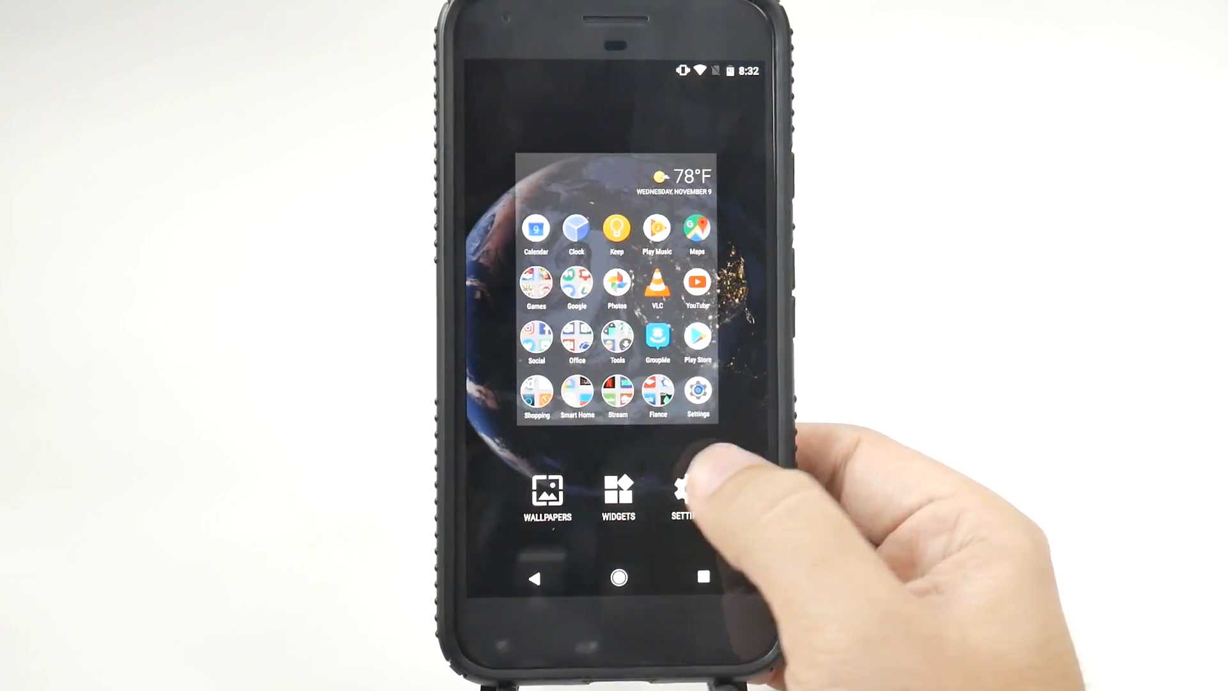
pyautogui.click(685, 489)
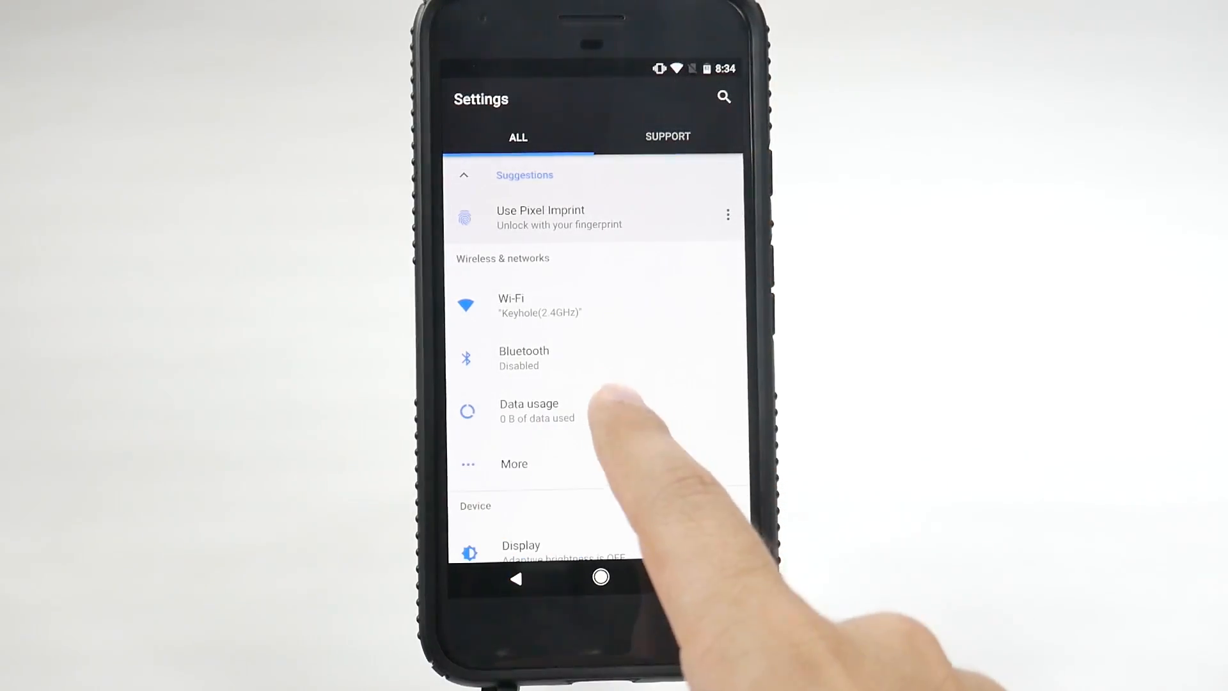
# Under Data usage > Network restrictions, mark Keyhole(2.4GHz) as metered, then unmark it and go back
pyautogui.click(528, 410)
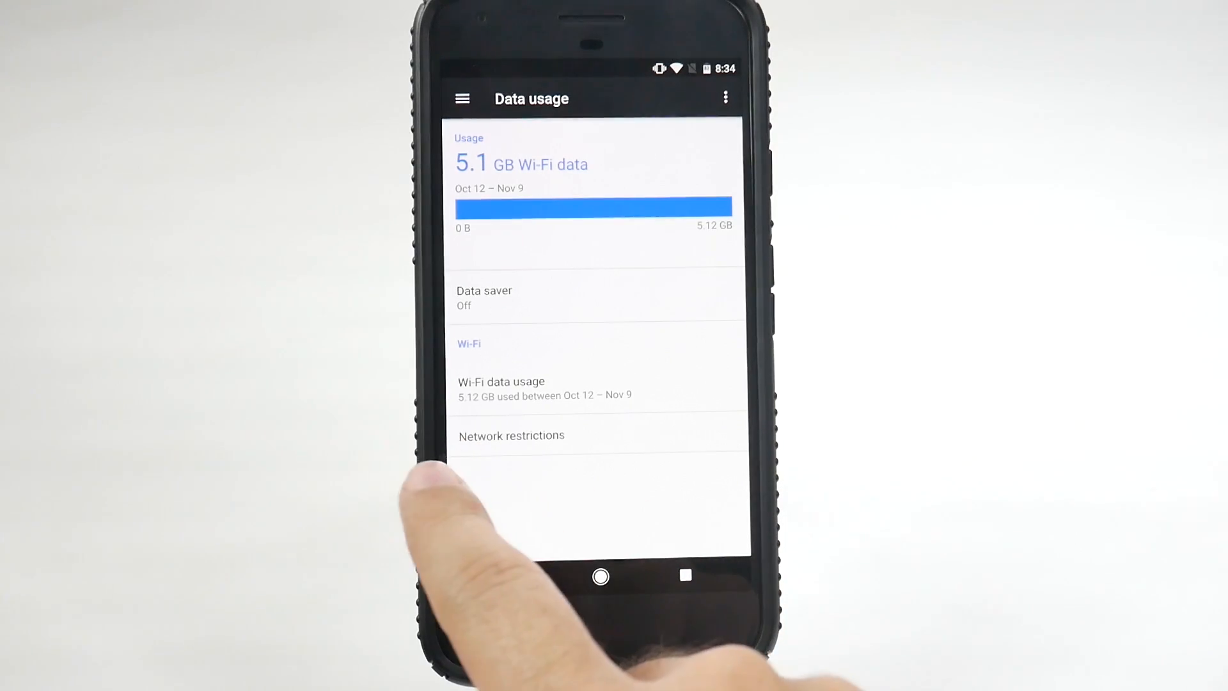
pyautogui.click(511, 434)
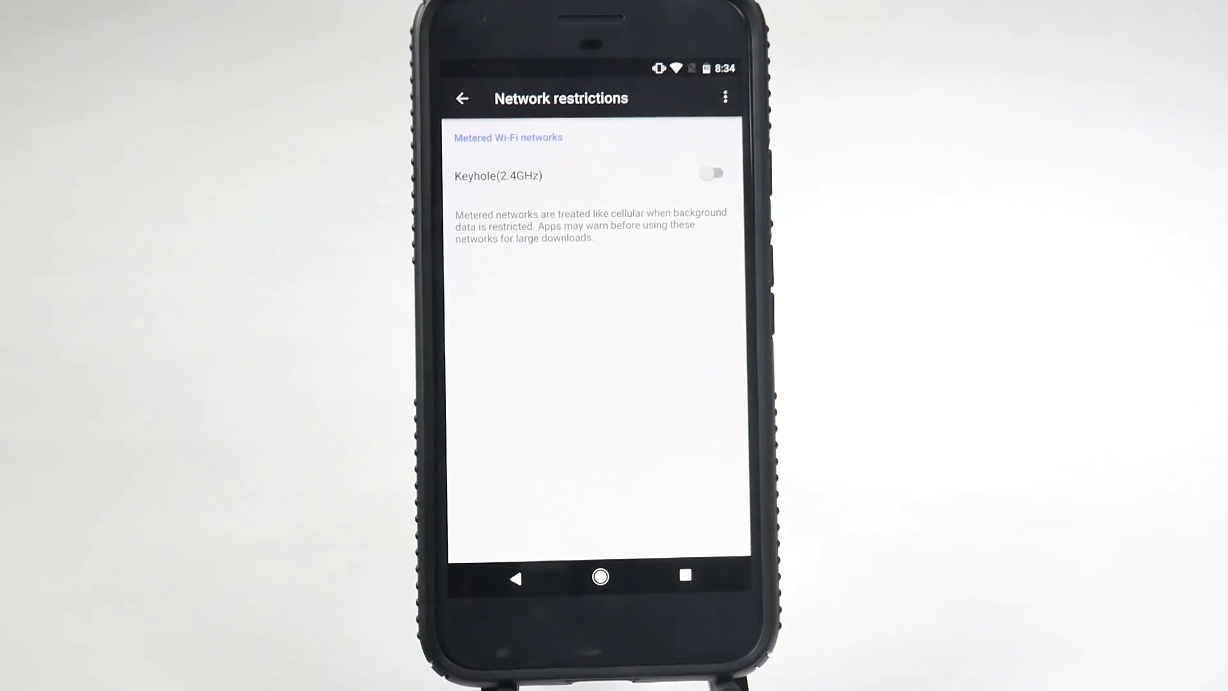
pyautogui.click(710, 173)
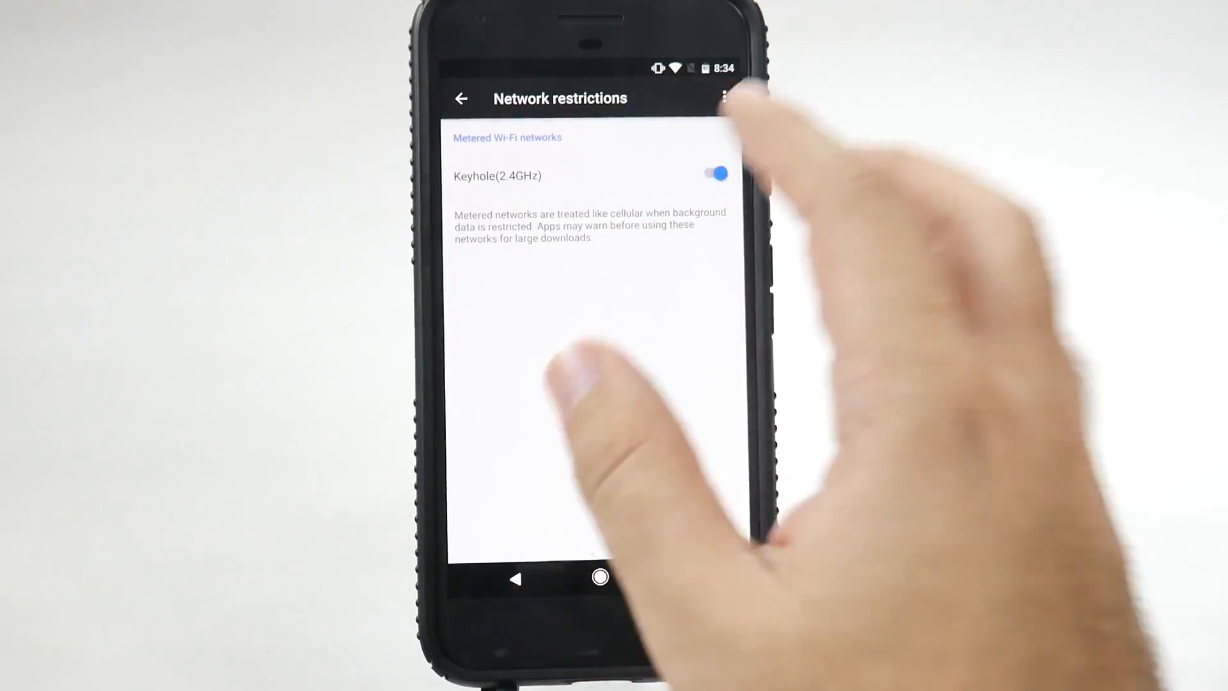
pyautogui.click(711, 172)
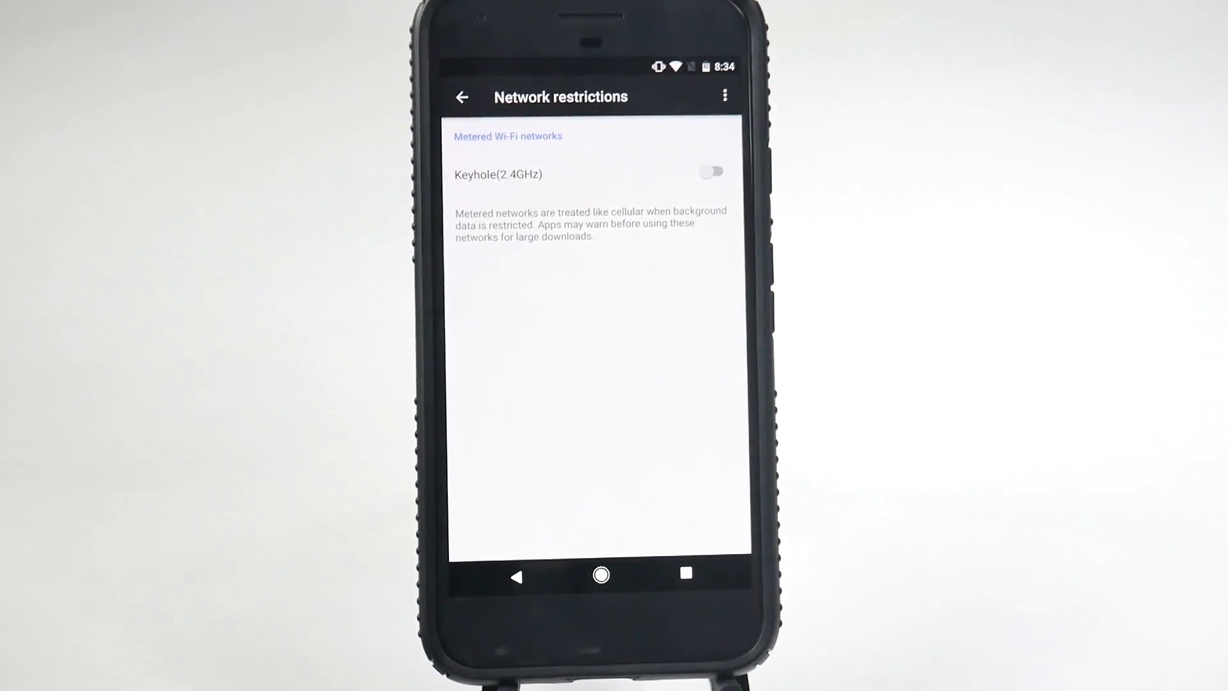
pyautogui.click(463, 95)
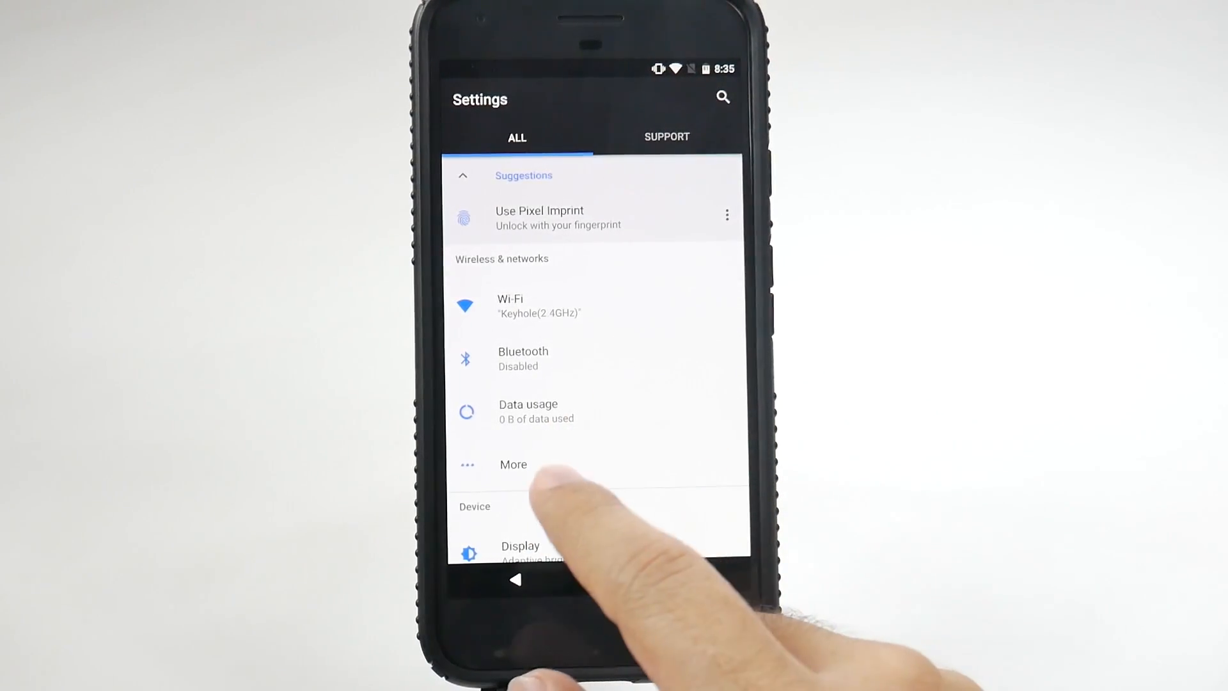
# In More wireless settings, switch NFC off and back on
pyautogui.click(513, 463)
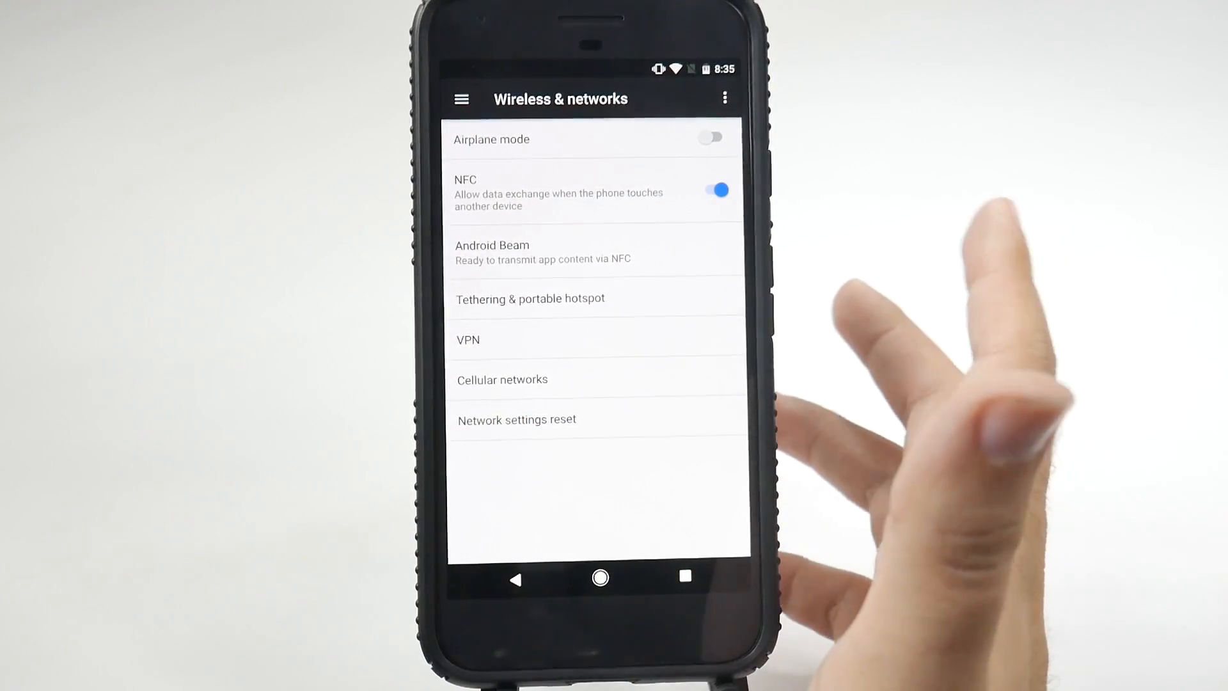
pyautogui.click(712, 189)
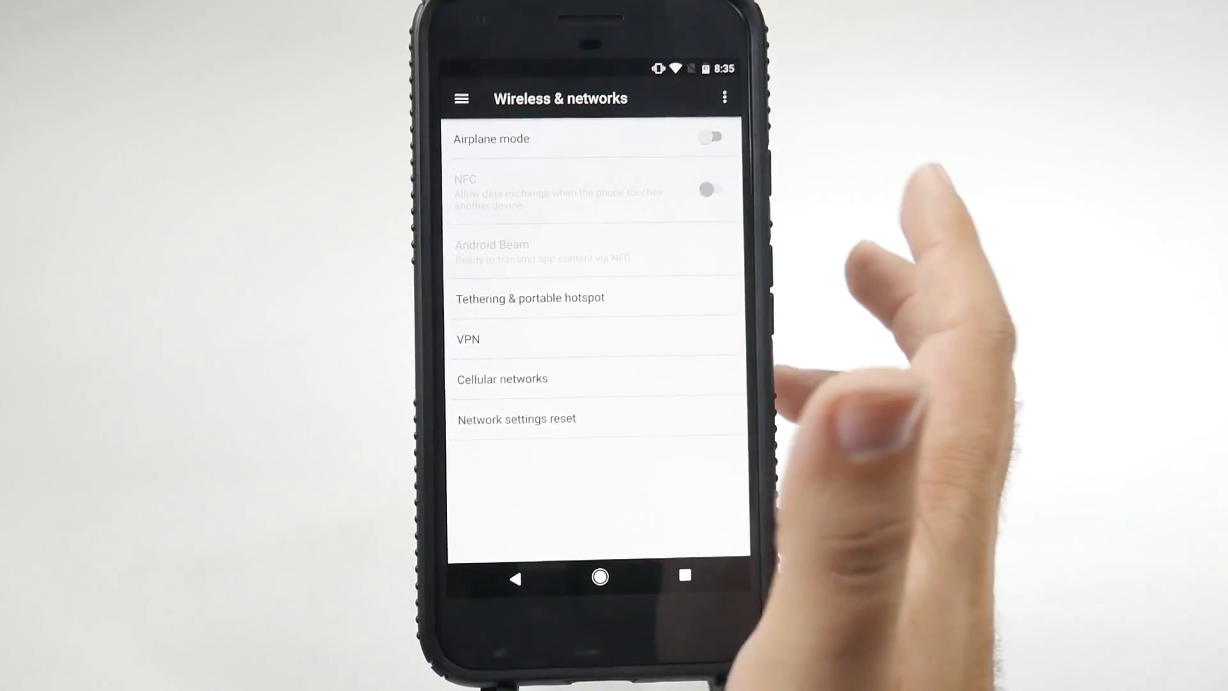
pyautogui.click(710, 190)
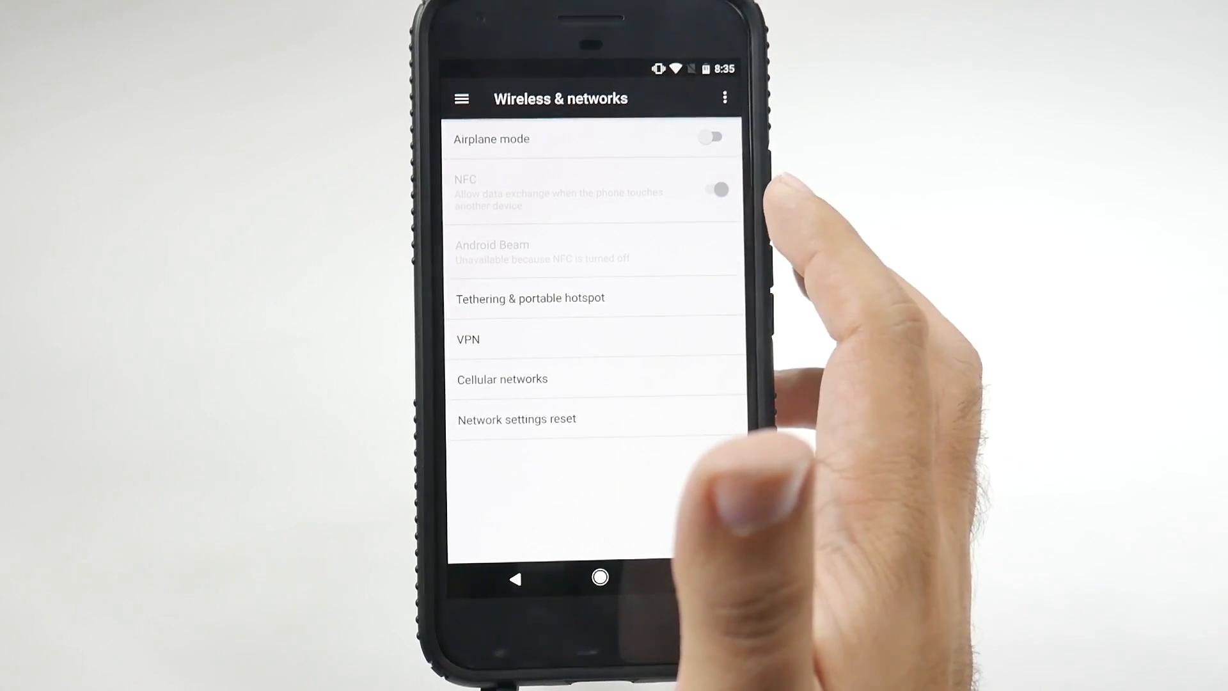
pyautogui.click(716, 190)
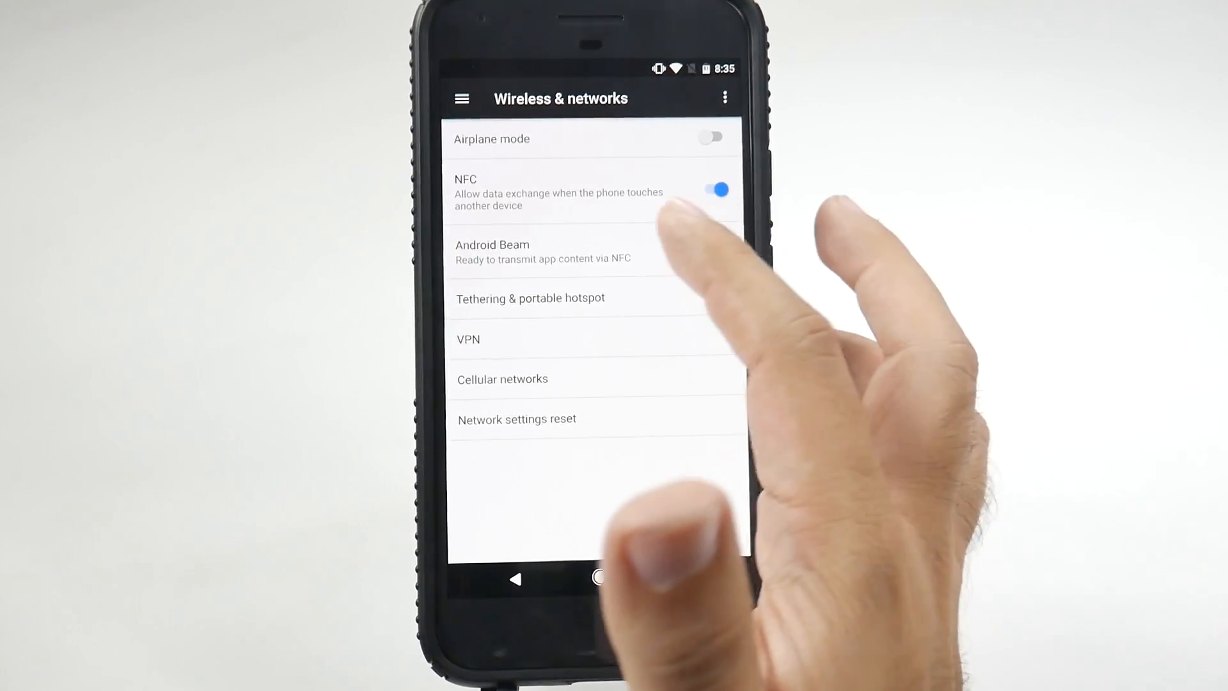
# Turn Android Beam off while leaving NFC enabled
pyautogui.click(542, 251)
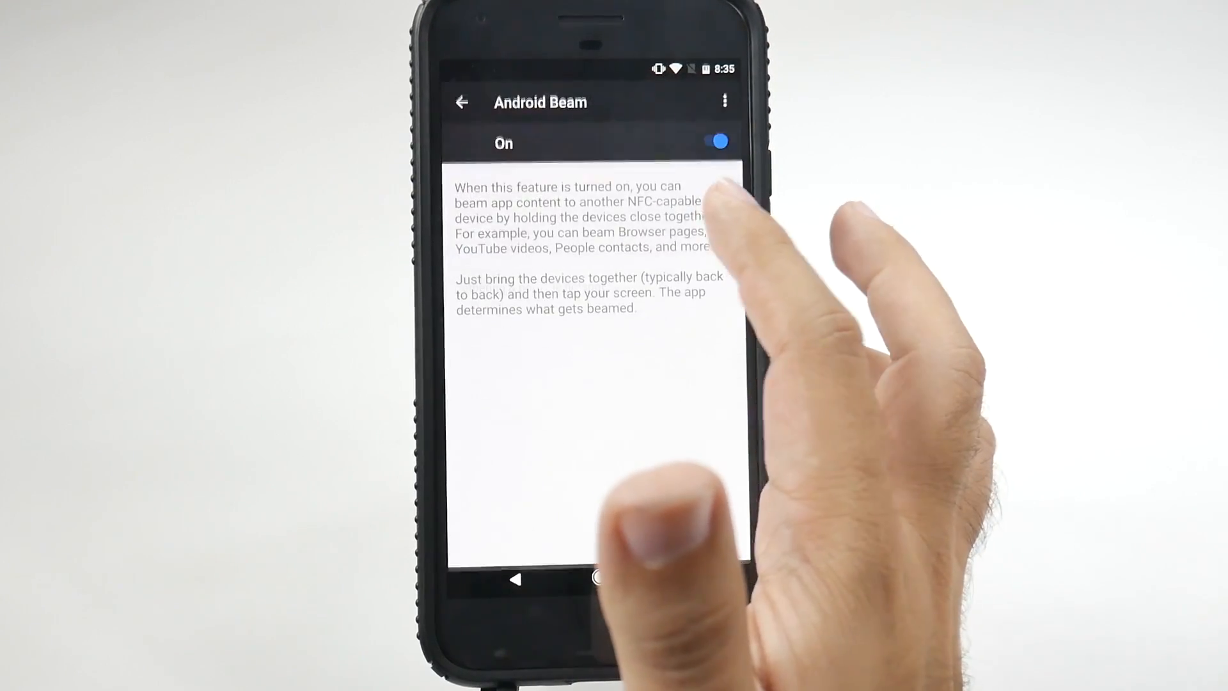
pyautogui.click(711, 141)
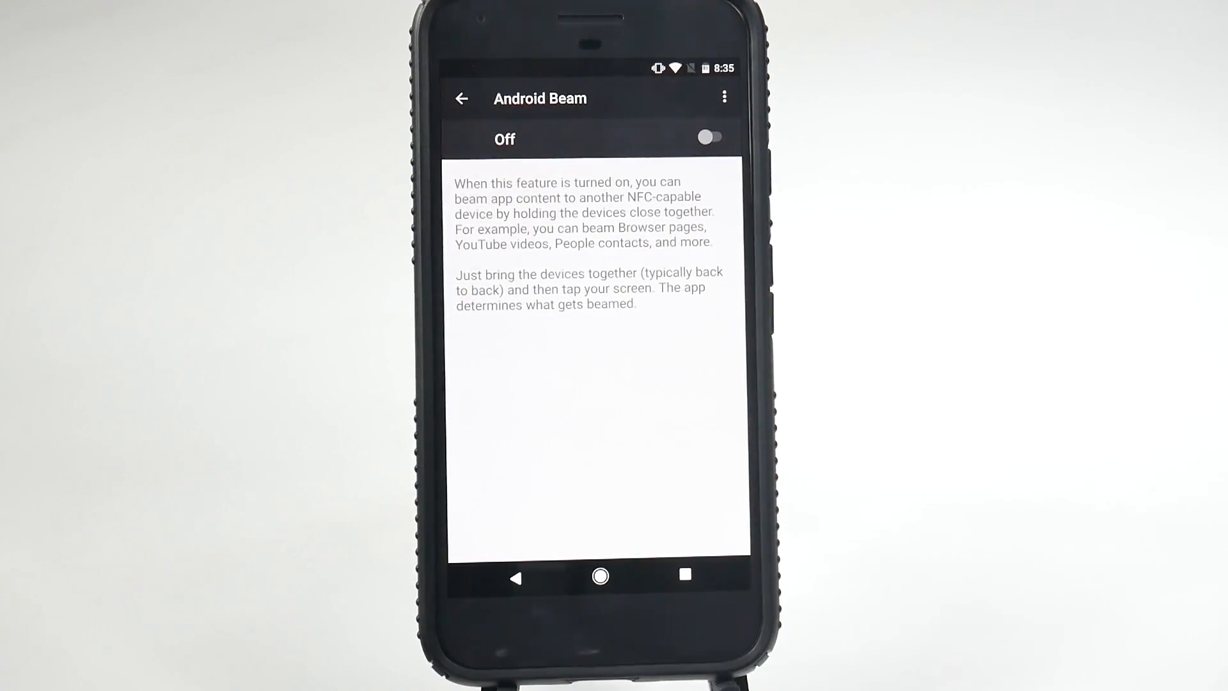
pyautogui.click(709, 136)
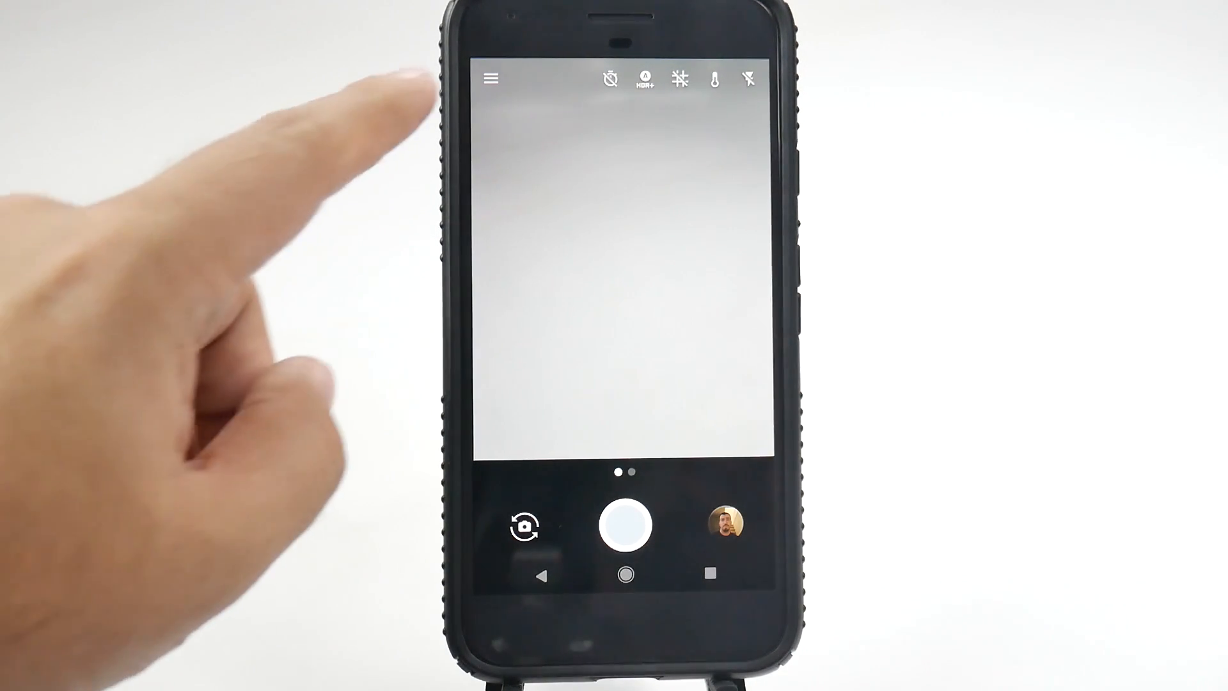
# From the viewfinder's menu, bring up Google Camera's settings page
pyautogui.click(491, 78)
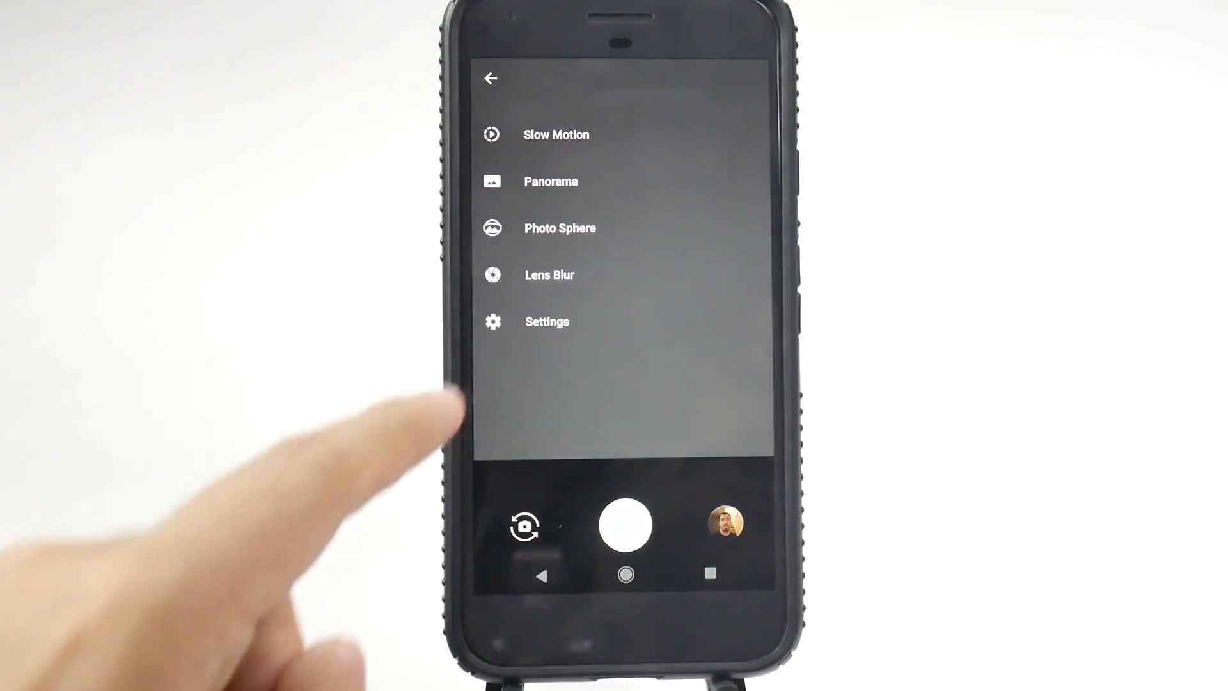
pyautogui.click(546, 321)
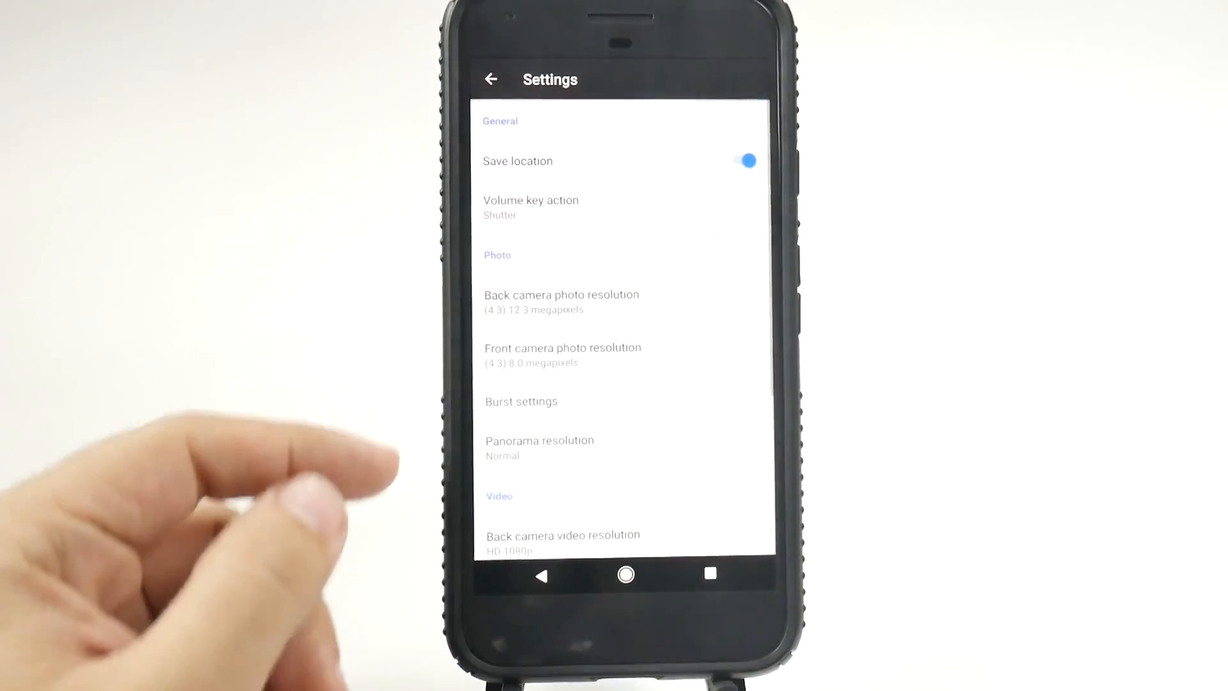